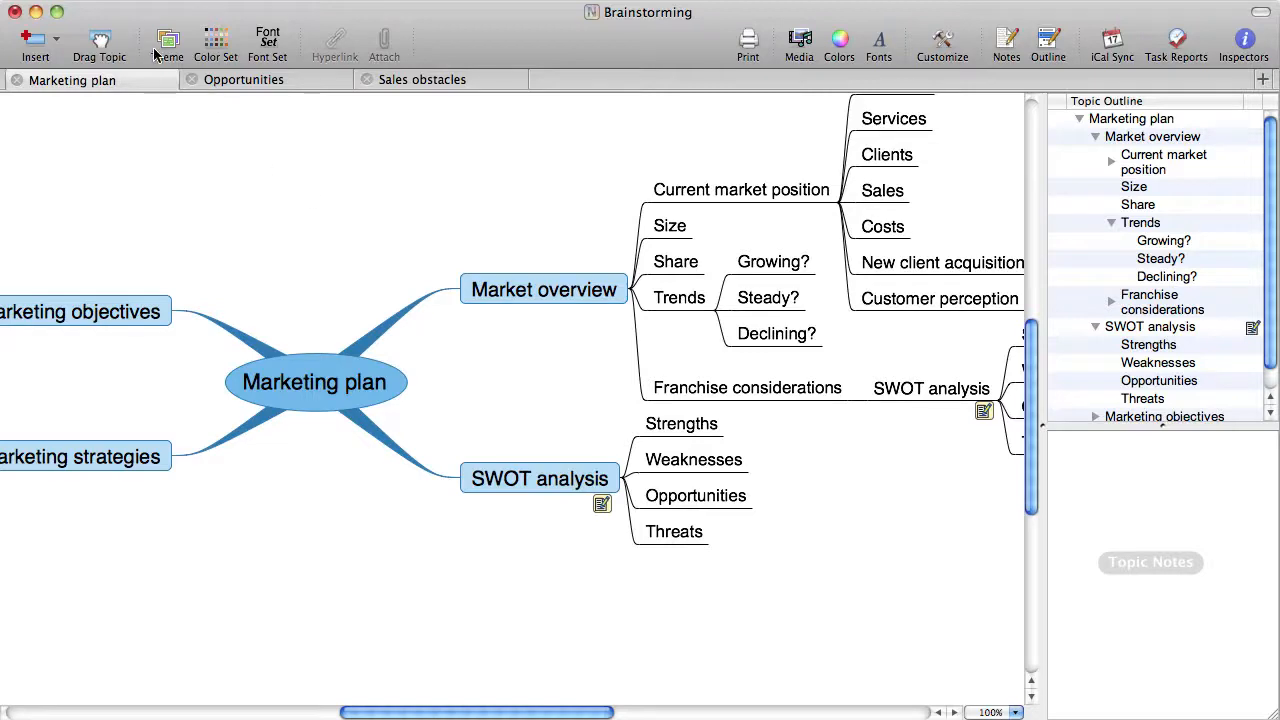
Preview the Business Green color set in the color set chooser and apply a new scheme to the map
left_click(422, 80)
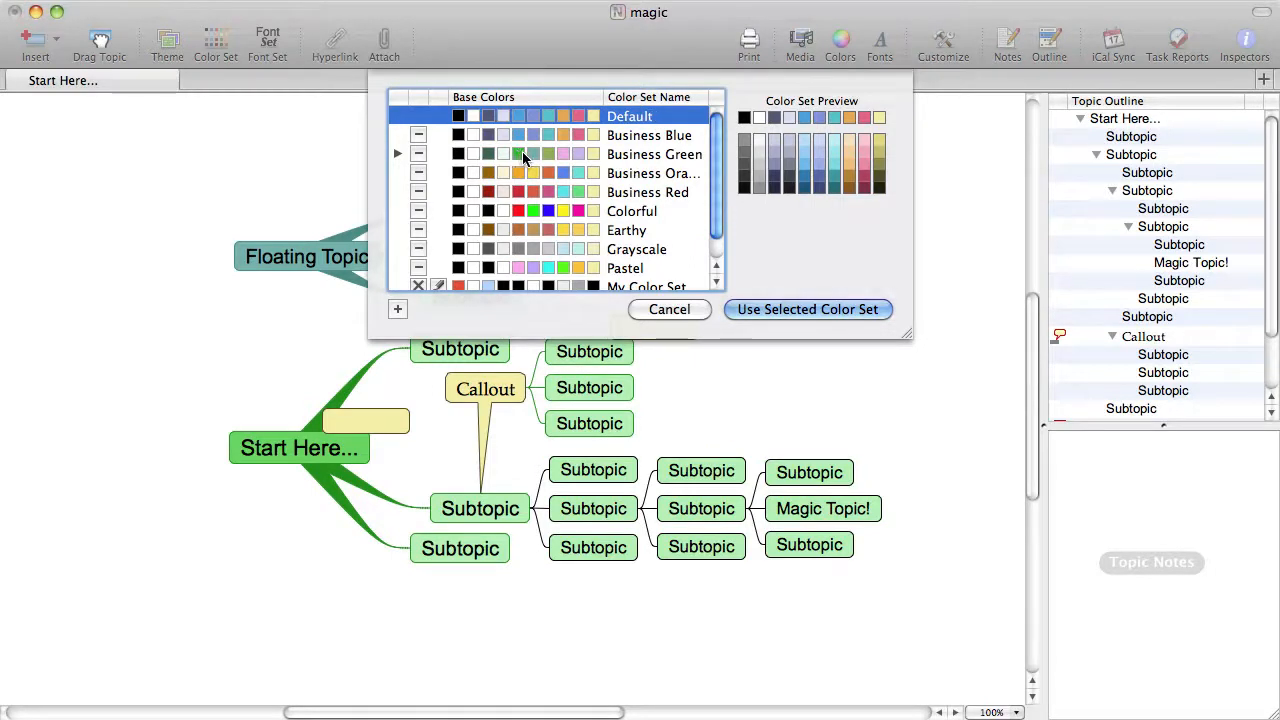
left_click(654, 154)
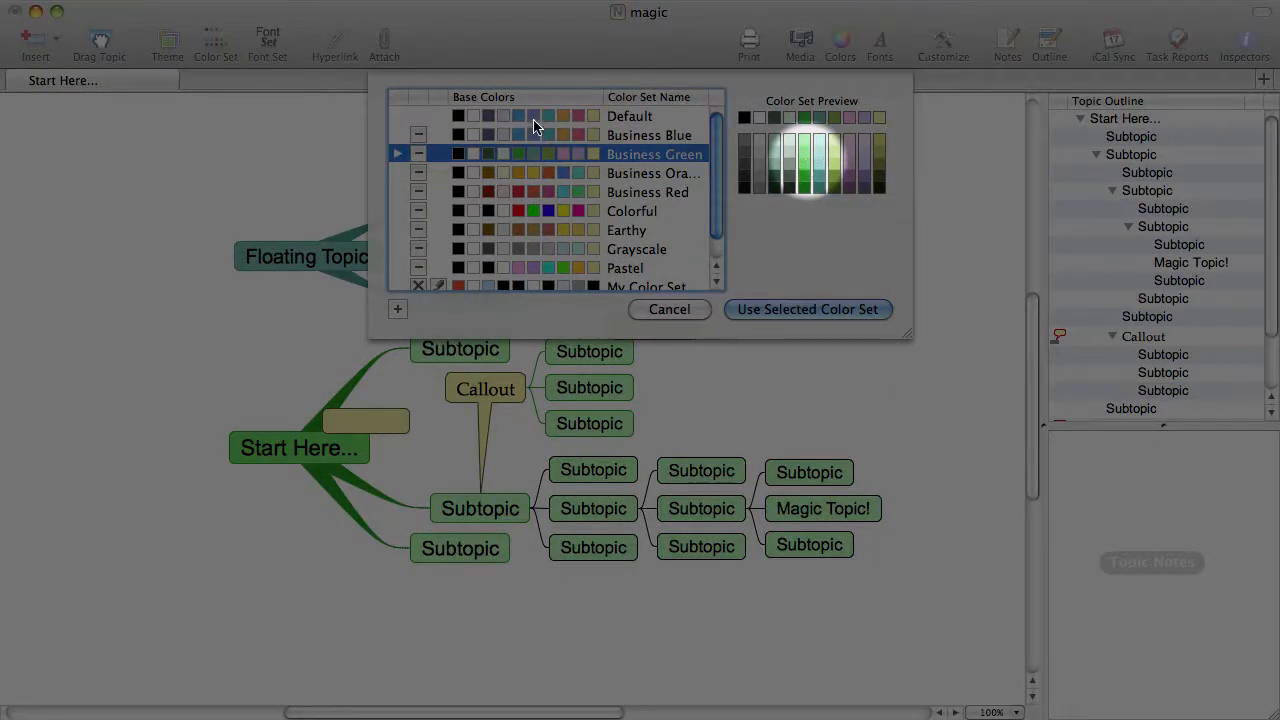
left_click(808, 308)
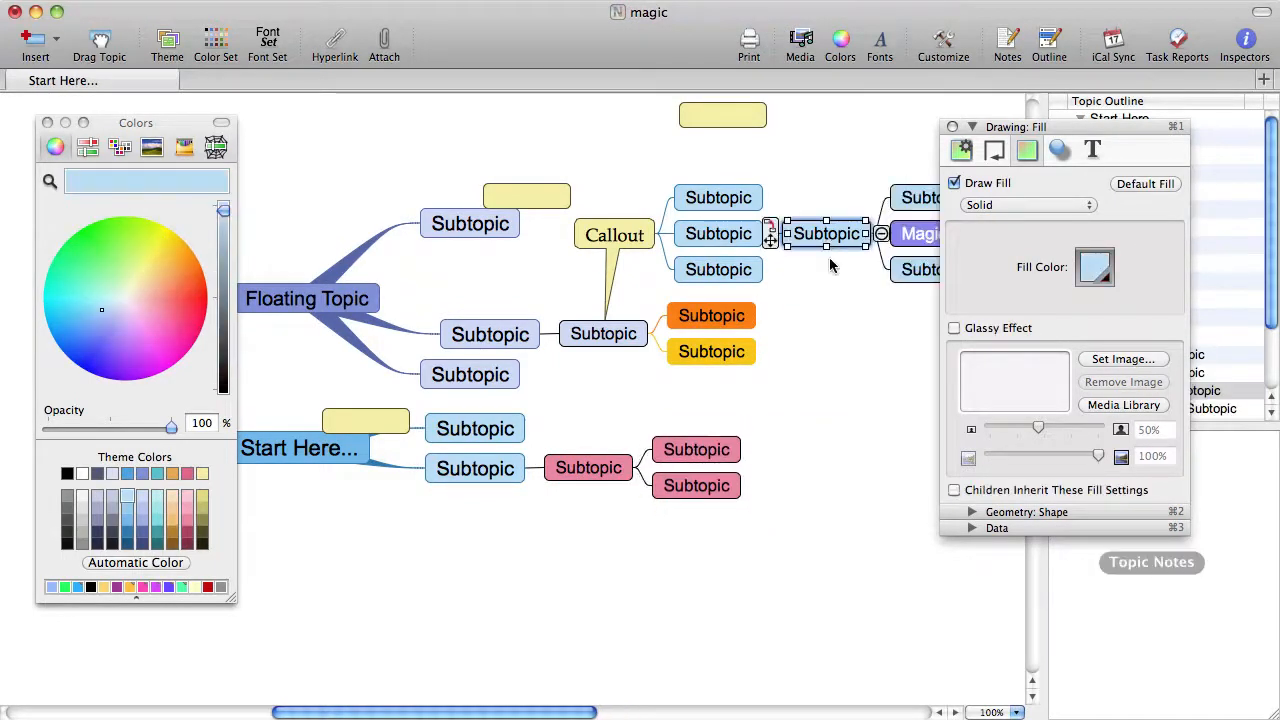
Select the Magic Topic in the Floating Topic branch to show its Drawing: Fill settings
left_click(1056, 150)
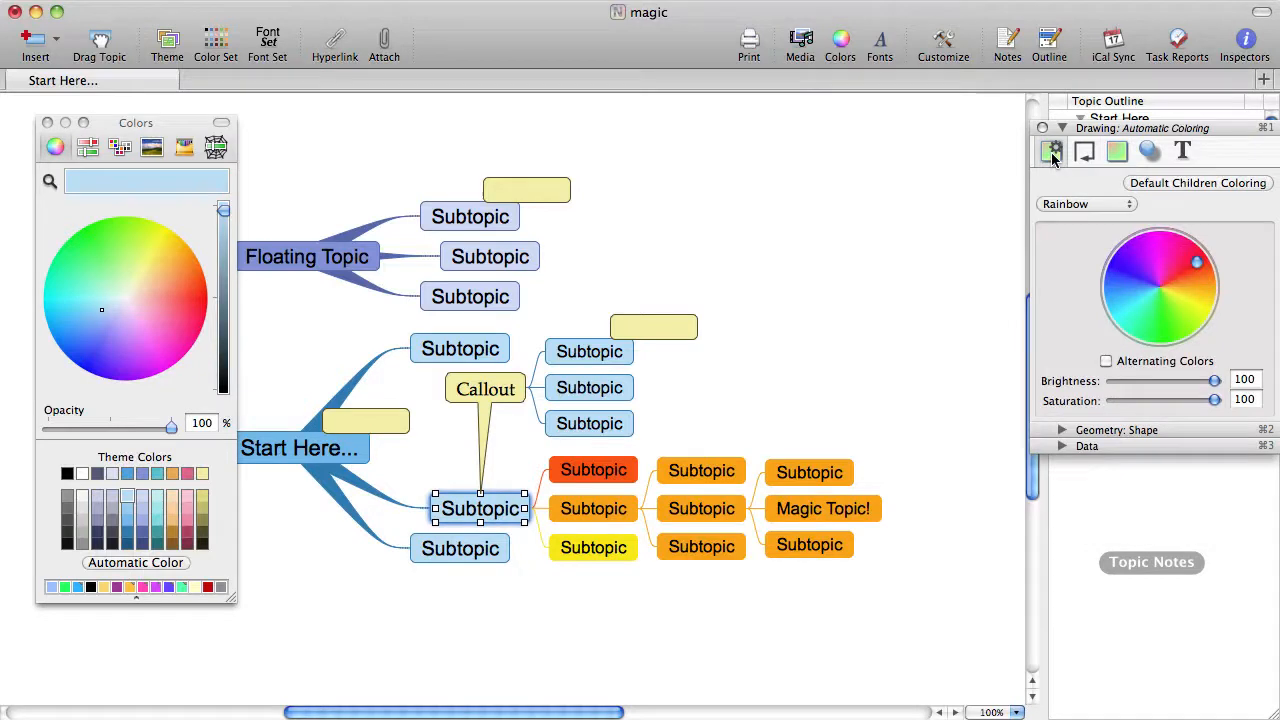